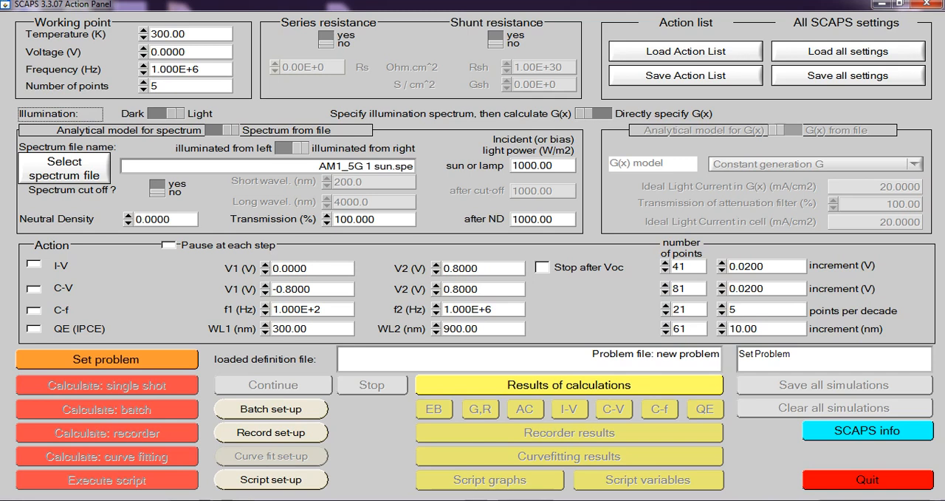
Enable the I-V measurement in the Action section so the sweep is simulated.
left_click(33, 263)
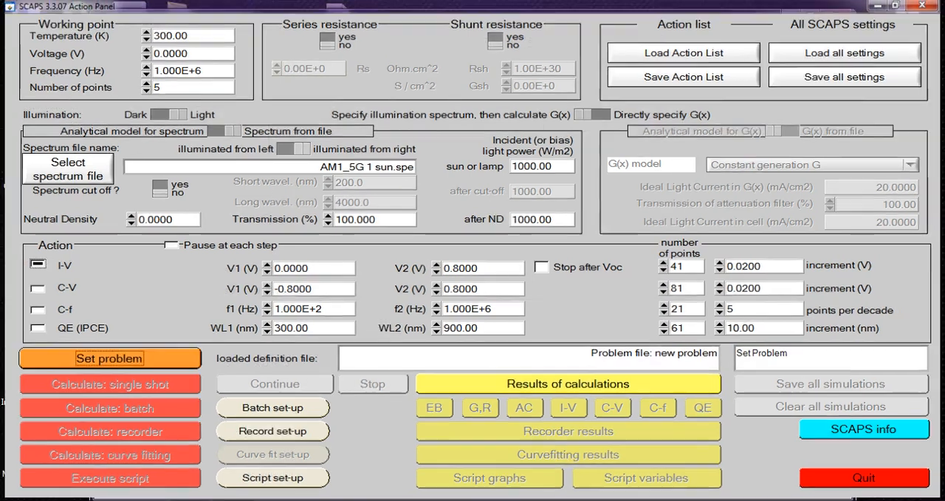
Enter the solar cell definition setup via Set problem to choose a definition file.
left_click(109, 357)
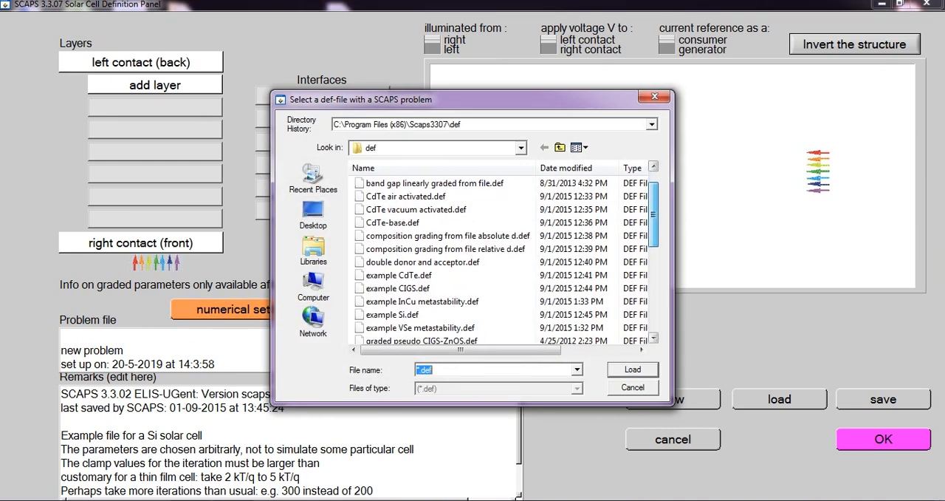
Load example Si.def as the current cell, accept it and run a single-shot calculation.
scroll("down", 3)
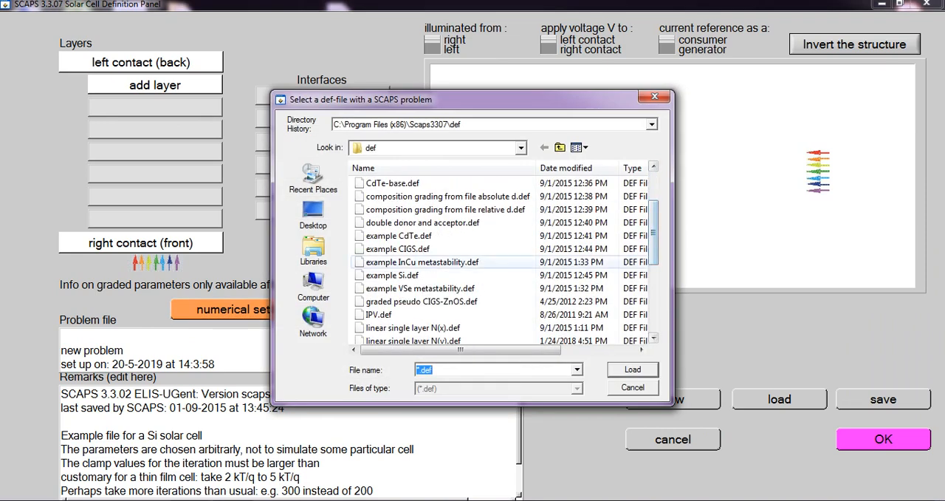
left_click(392, 275)
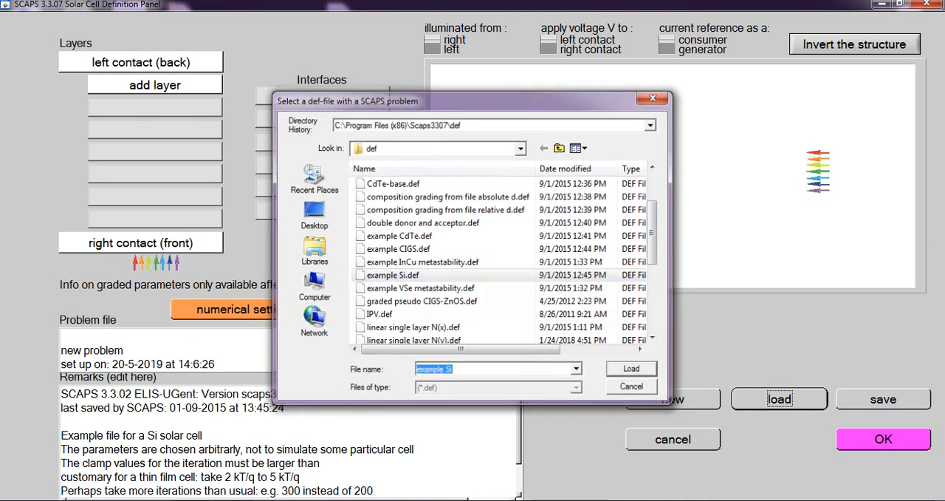
left_click(631, 368)
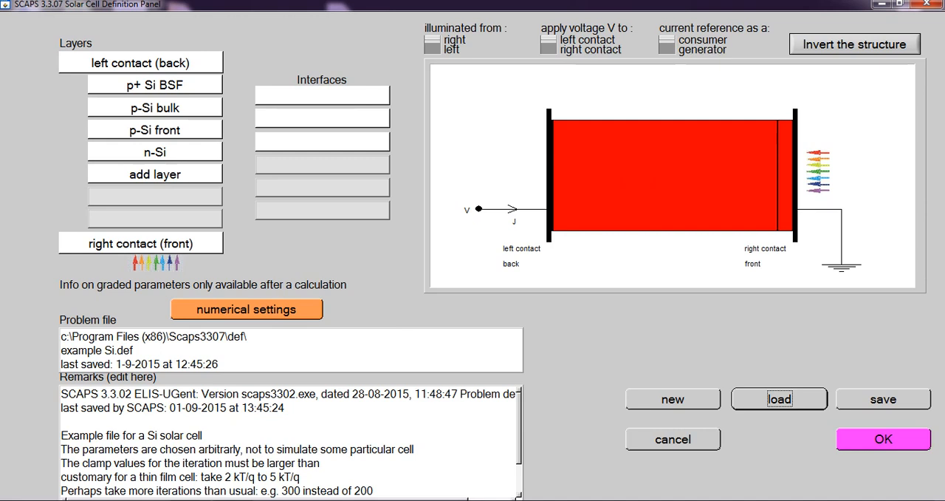
left_click(890, 438)
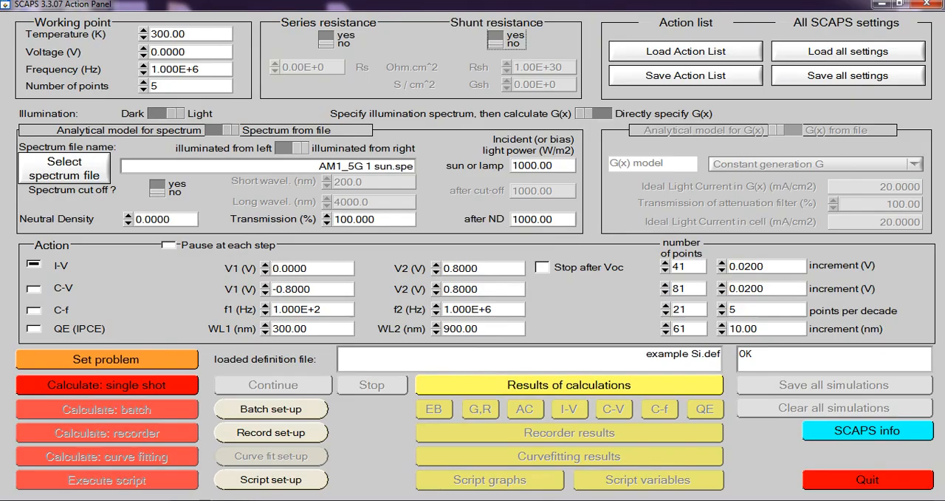
left_click(107, 384)
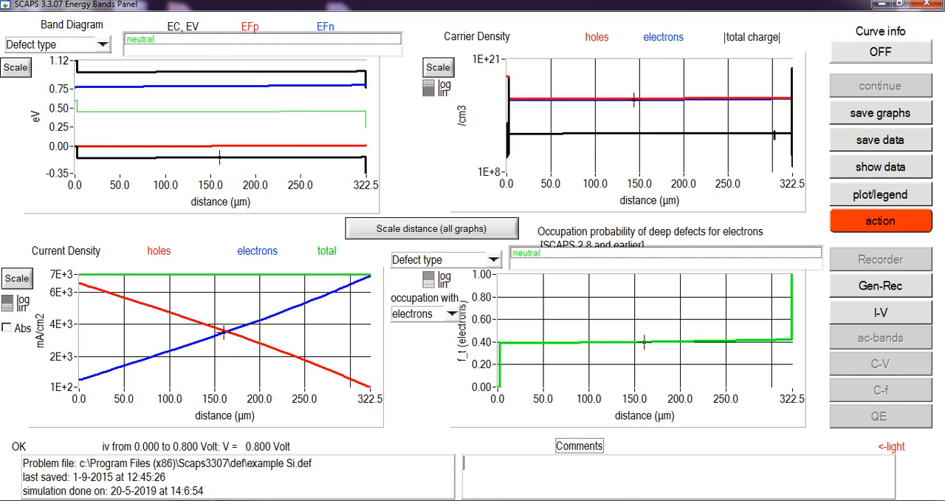
Show the I-V panel: Voc 0.6205 V, Jsc 35.76 mA/cm2, FF 83.02%, eta 18.42%.
left_click(881, 311)
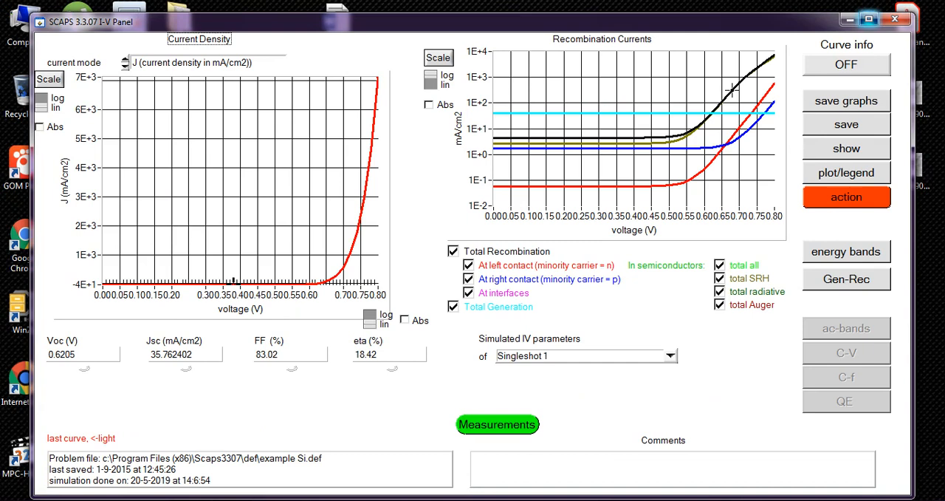